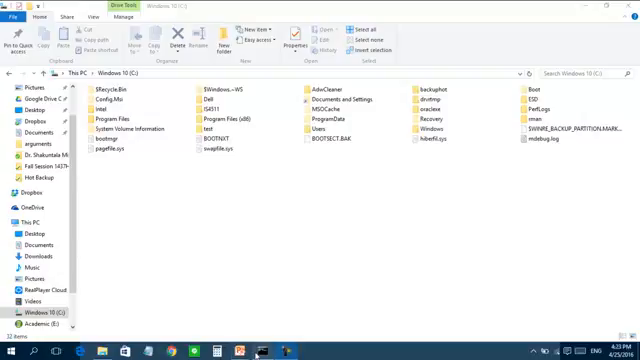
mouse_move(268, 325)
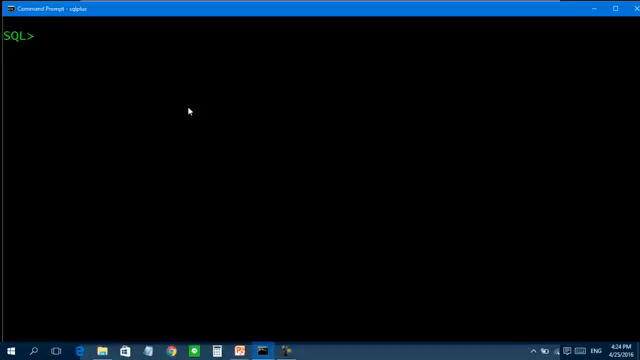
Run select log_mode from v$database; to see the NOARCHIVELOG mode
type("s")
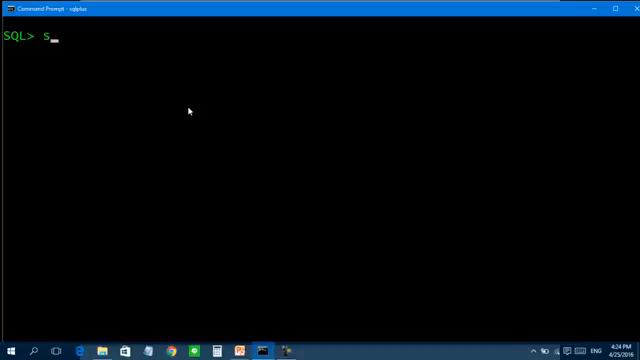
type("elect")
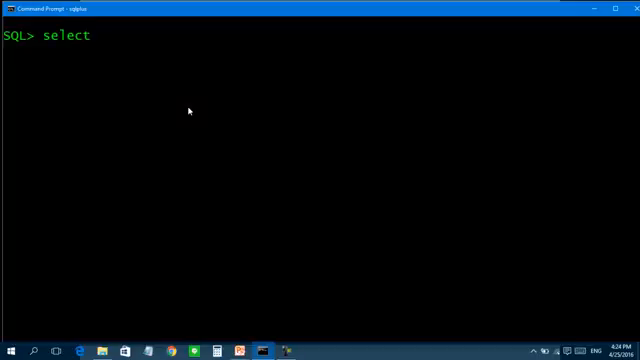
type("log")
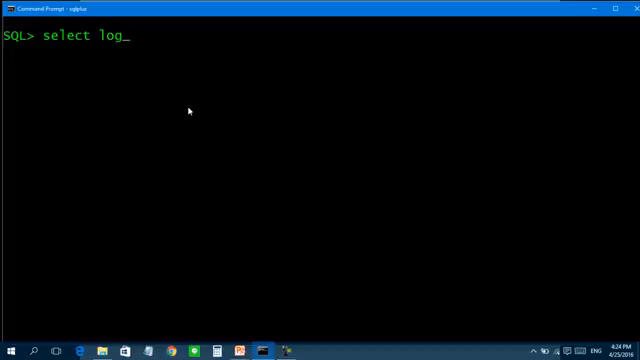
type("_mode fro")
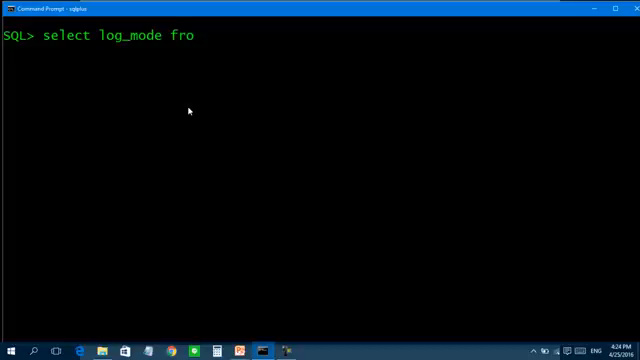
type("m v$")
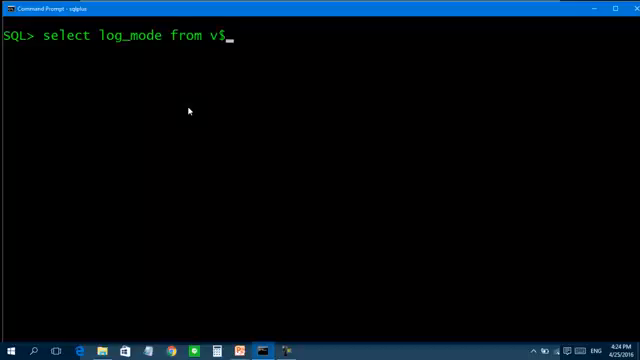
type("datab")
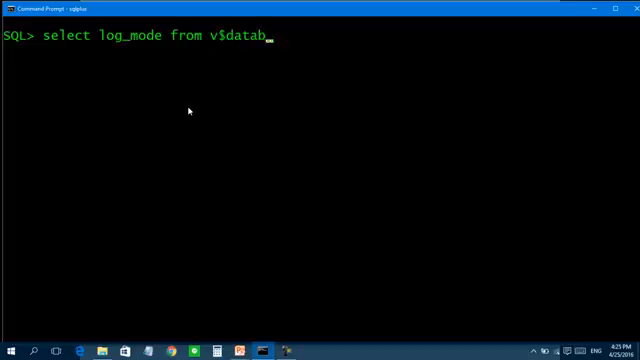
type("ase")
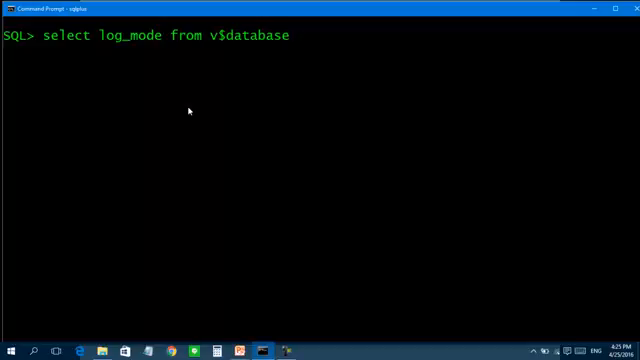
type(";")
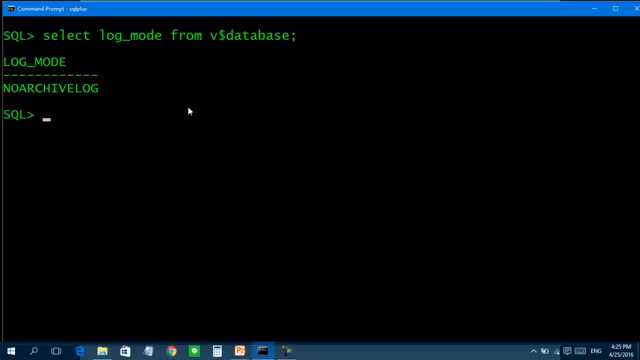
mouse_move(255, 166)
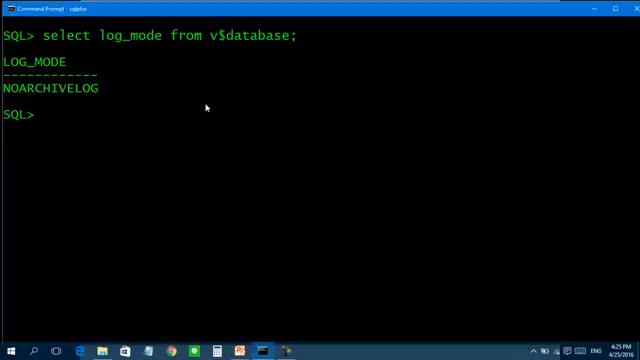
Shut down the Oracle instance with shut immediate
type("shut")
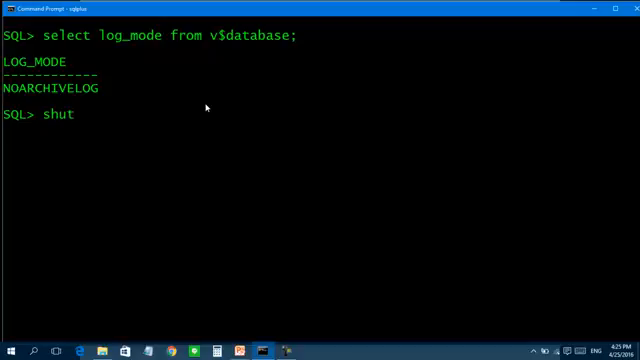
type("im")
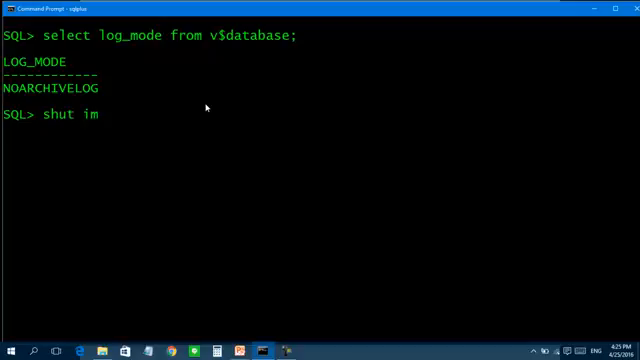
type("mediate")
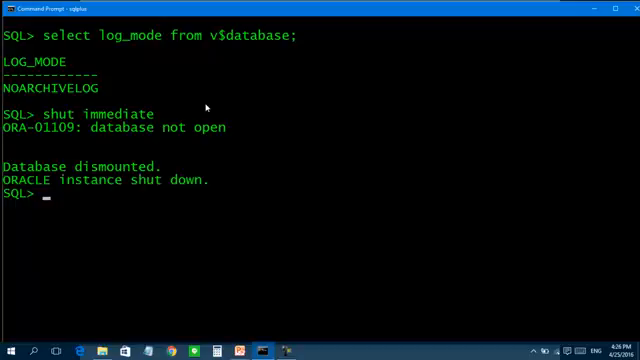
Restart the instance with startup mount so the database is mounted
type("sh")
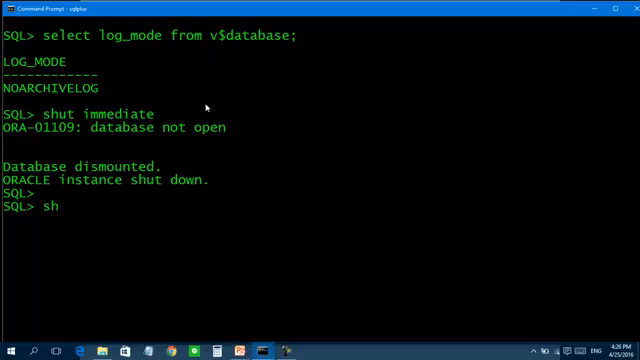
type("tart")
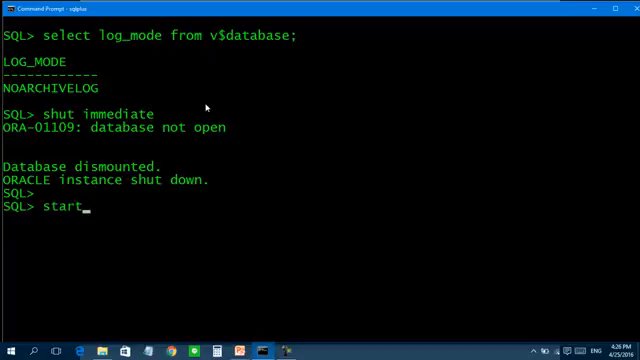
type("up")
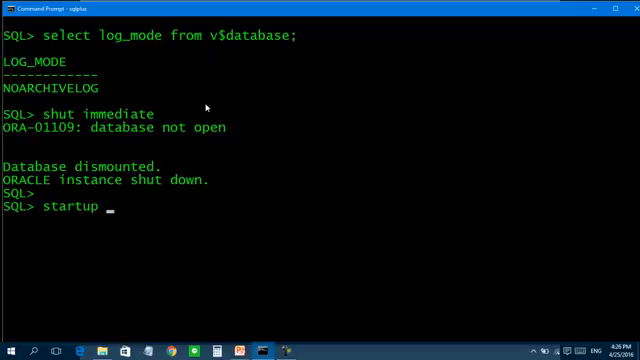
type("mount")
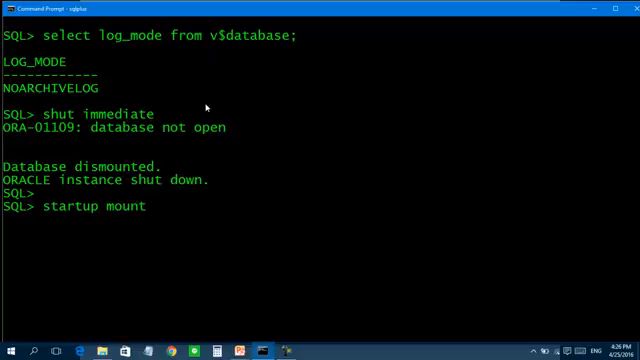
key("enter")
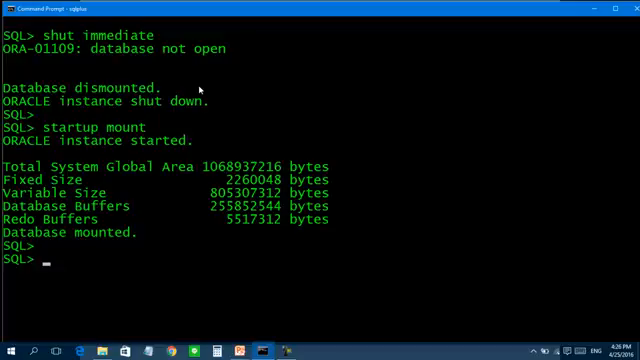
Switch the database to ARCHIVELOG with alter database archivelog
type("alter")
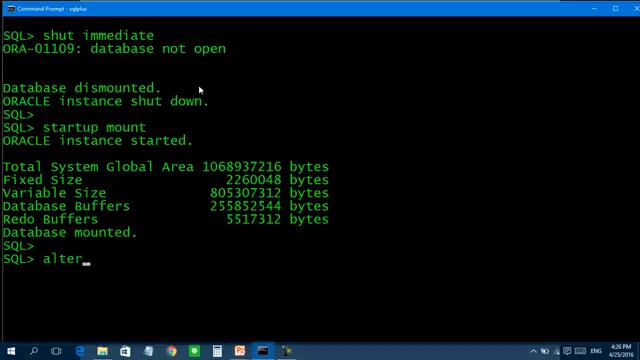
type("data")
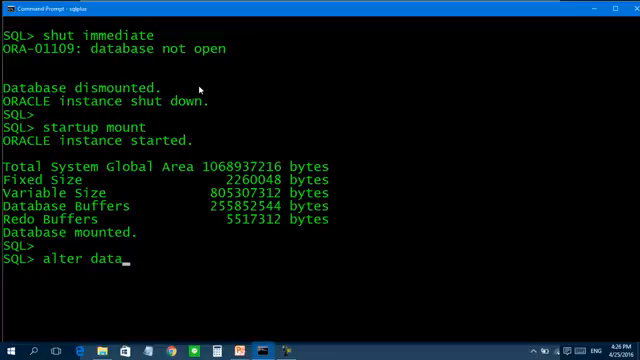
type("base")
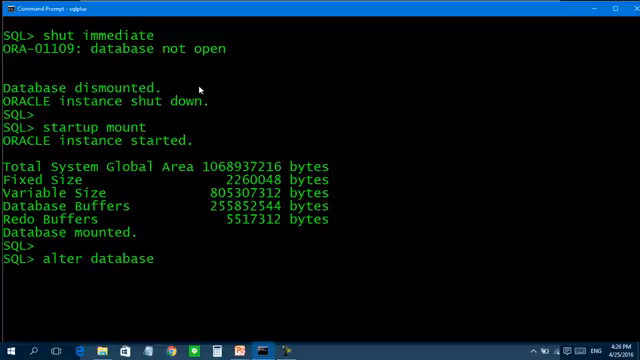
type("archive")
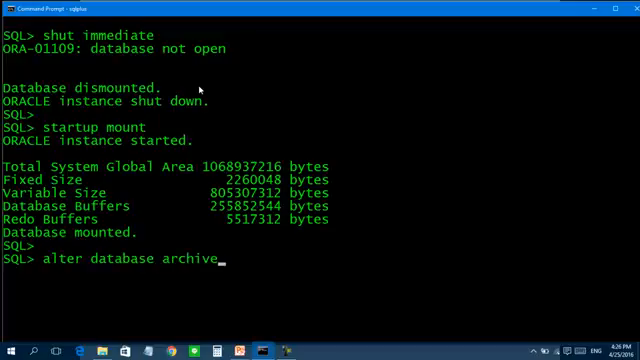
type("log;")
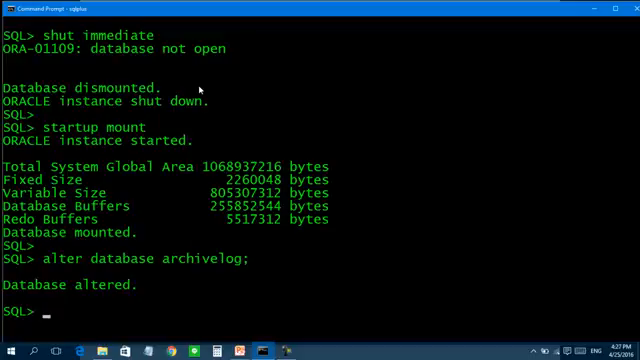
Open the database with alter database open
type("alter")
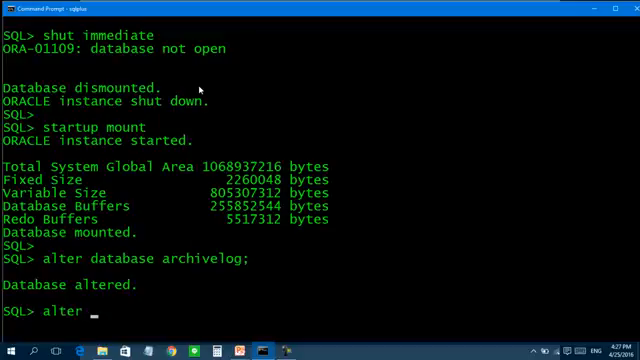
type("database open")
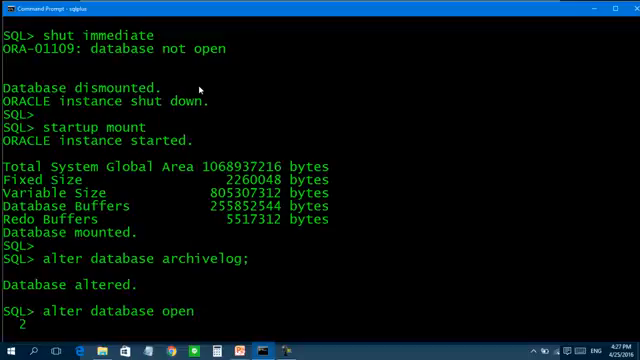
type(";")
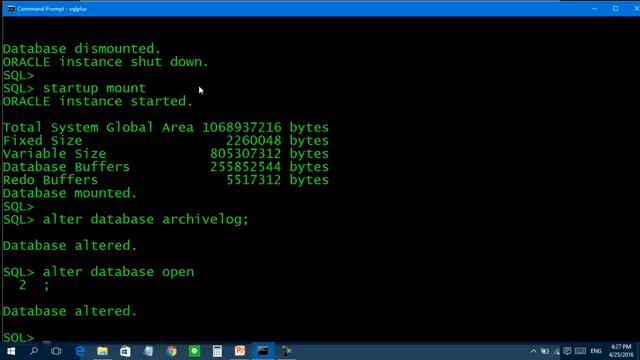
Rerun the log_mode query on v$database, which now returns ARCHIVELOG
type("selec")
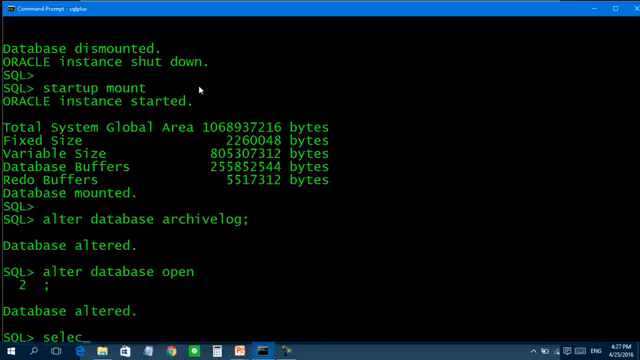
type("t")
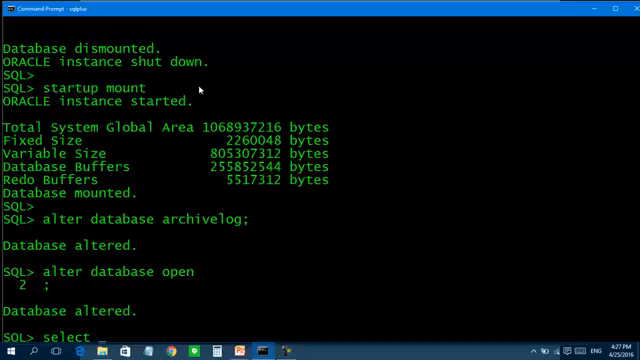
type("log")
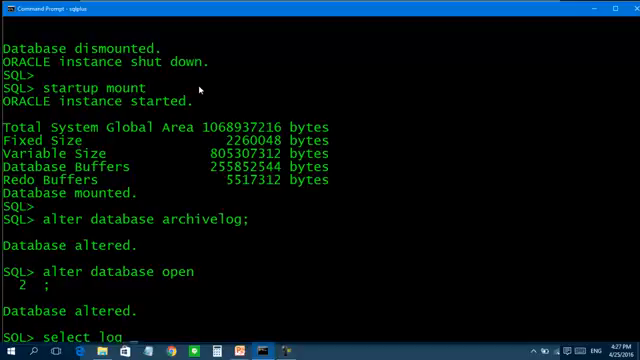
type("mode")
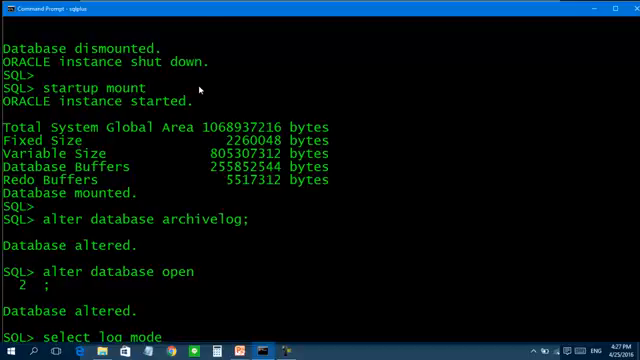
type("from v")
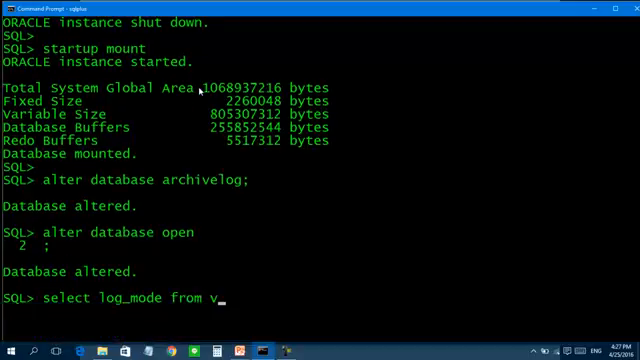
type("$database;")
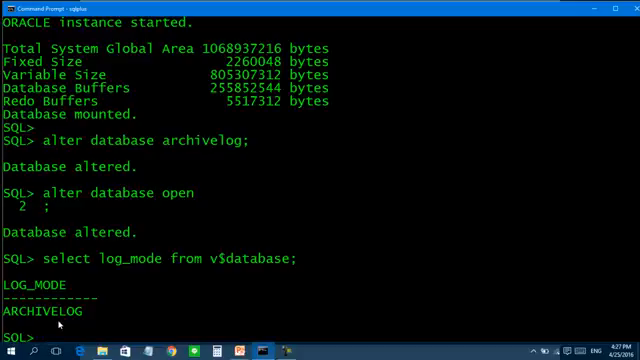
mouse_move(108, 330)
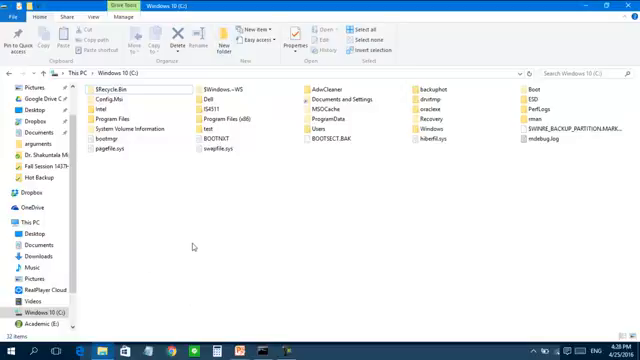
Create a new folder named 'backup' in the root of the C: drive
left_click(233, 38)
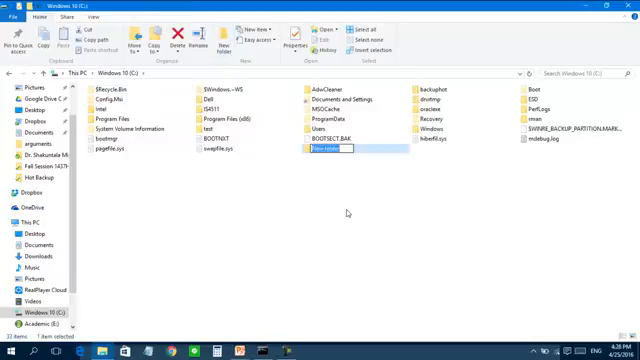
type("backup")
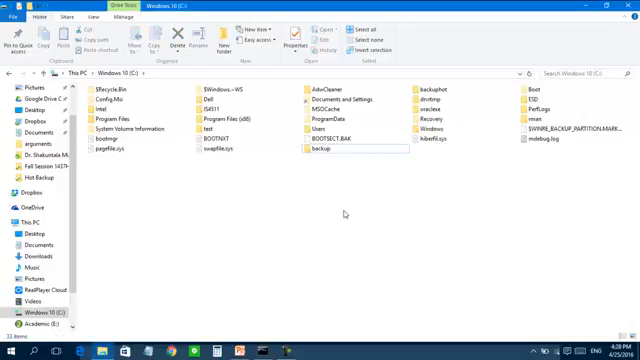
mouse_move(320, 152)
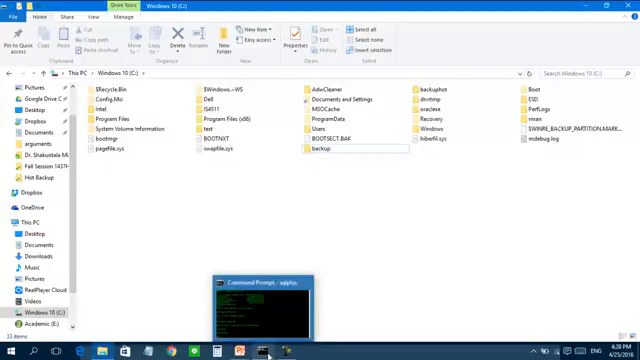
In SQL*Plus, run select * from v$backup; showing six datafiles NOT ACTIVE
left_click(264, 300)
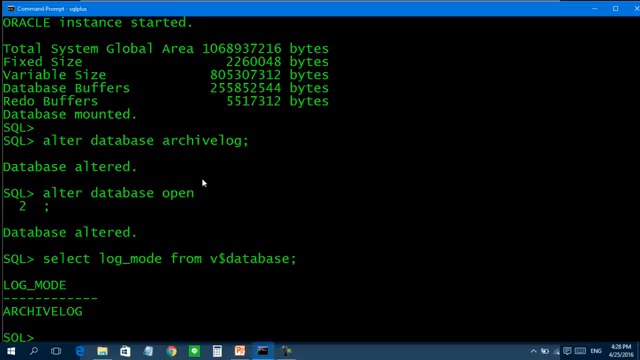
mouse_move(226, 237)
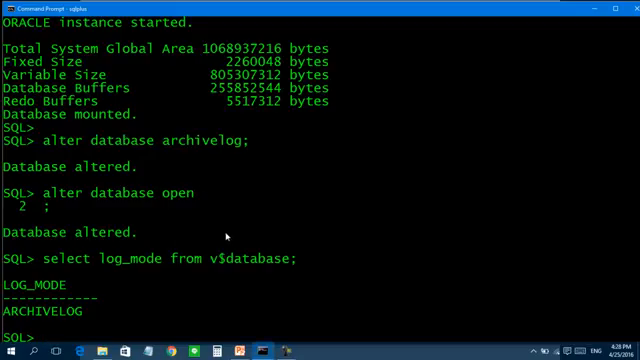
scroll("down", 3)
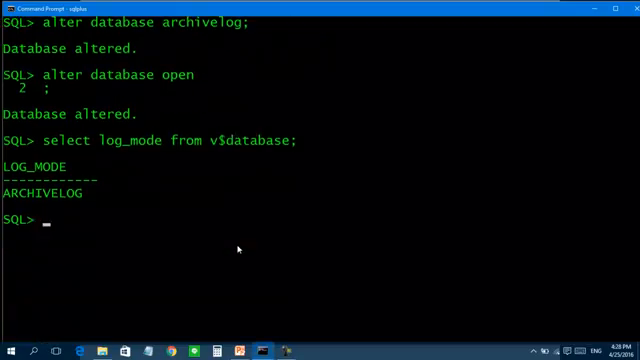
type("select")
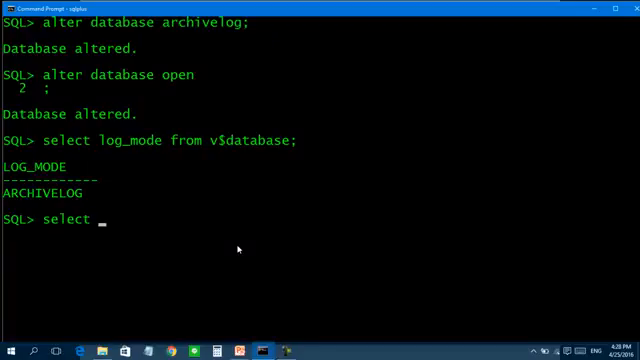
type("* from")
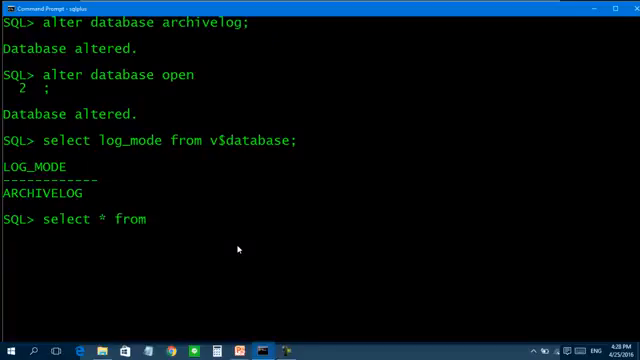
type("v")
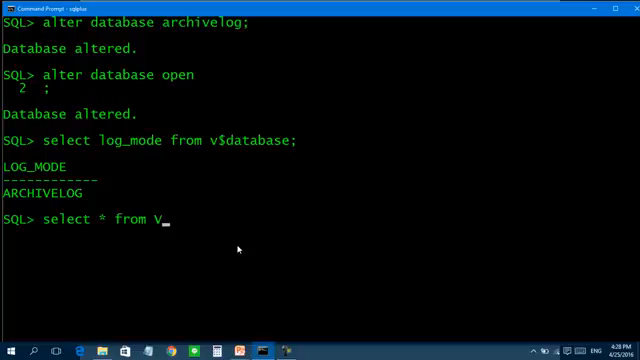
type("$")
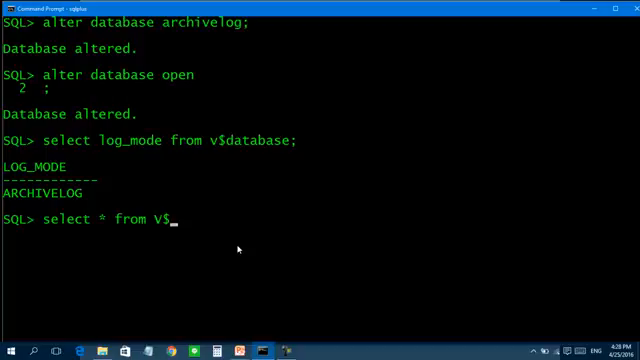
key("Backspace")
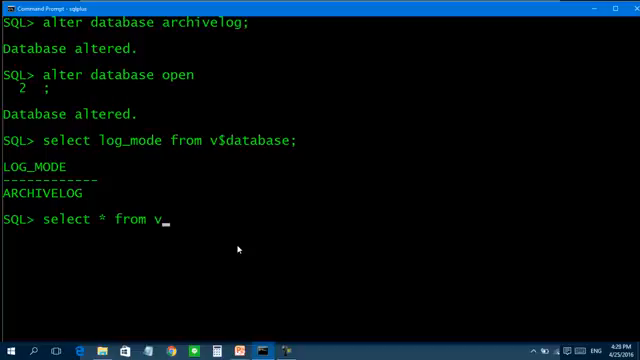
type("$")
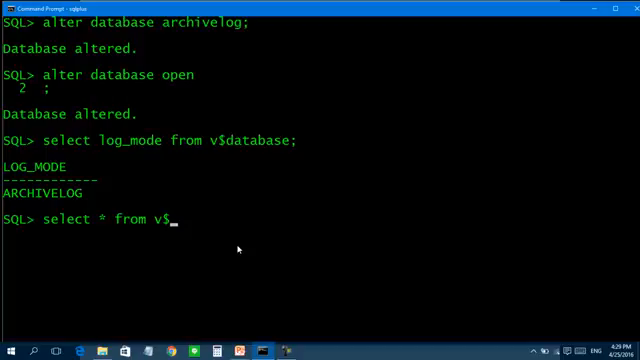
type("backup")
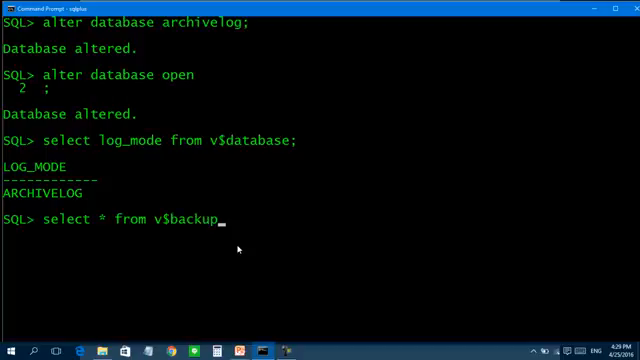
key("enter")
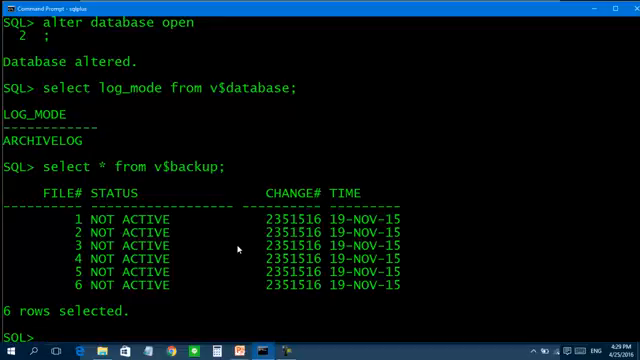
mouse_move(300, 323)
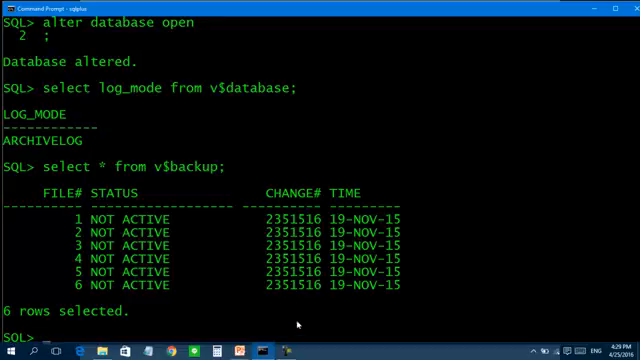
mouse_move(223, 212)
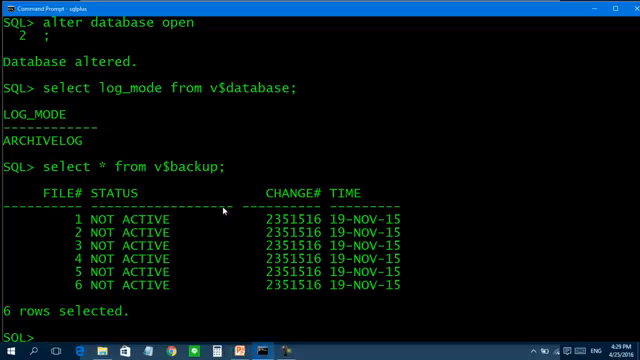
Run alter database begin backup; and then query v$backup again
type("alter")
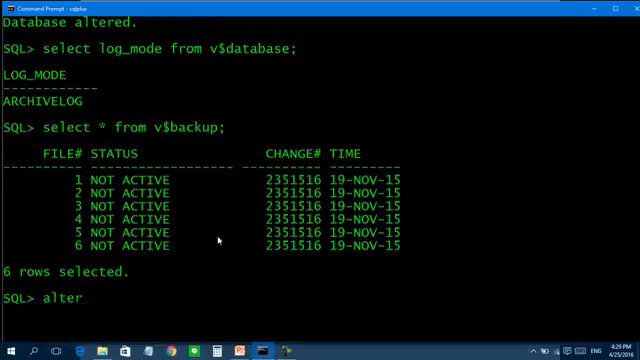
type("data")
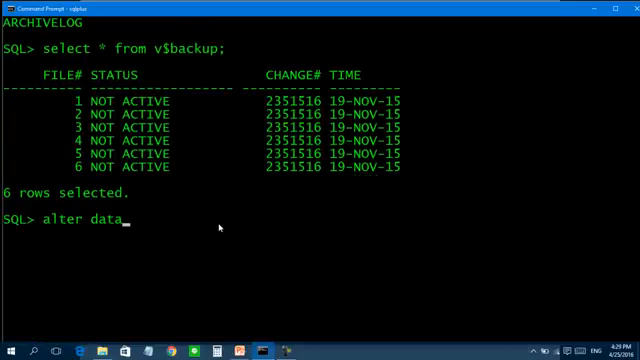
type("base begin ba")
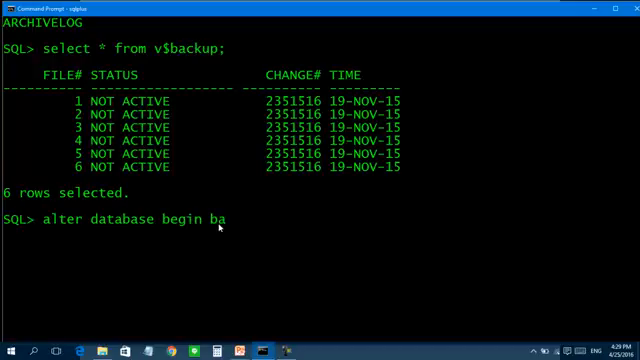
type("ckup;")
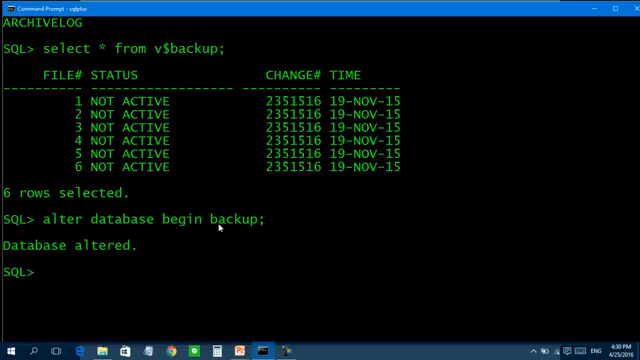
type("alter database begin backup;")
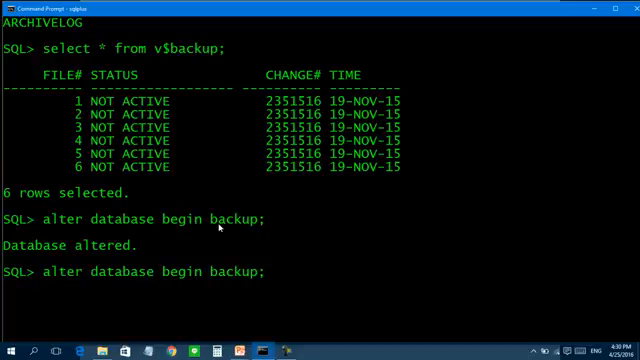
type("select * from v$backup;")
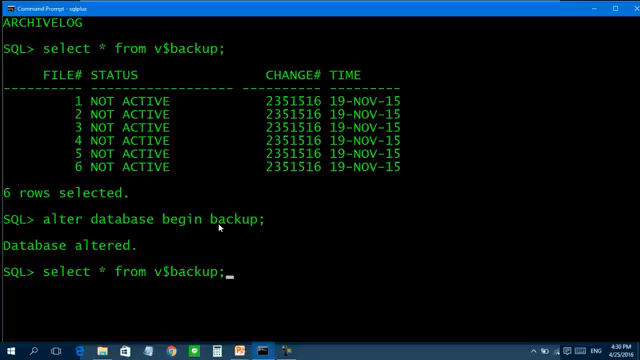
key("Return")
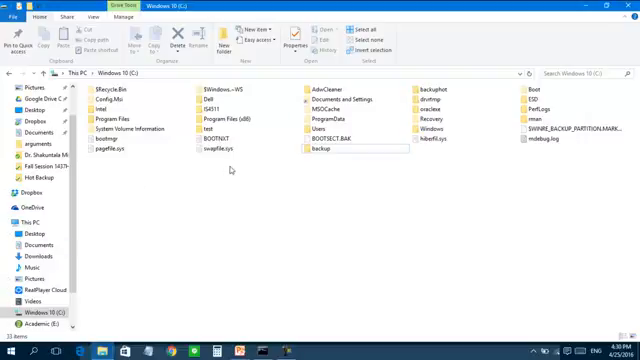
Open C:\oraclexe\app\oracle\oradata\XE and copy its path from the address bar
left_click(437, 127)
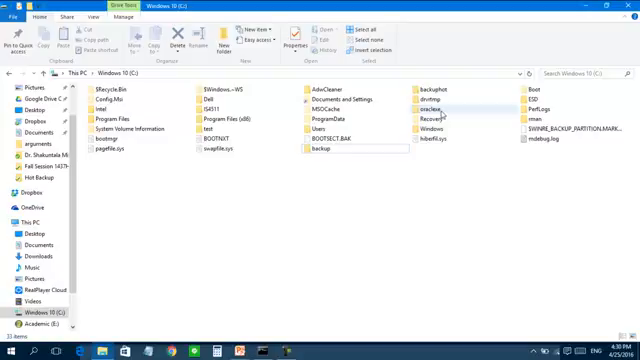
mouse_move(435, 108)
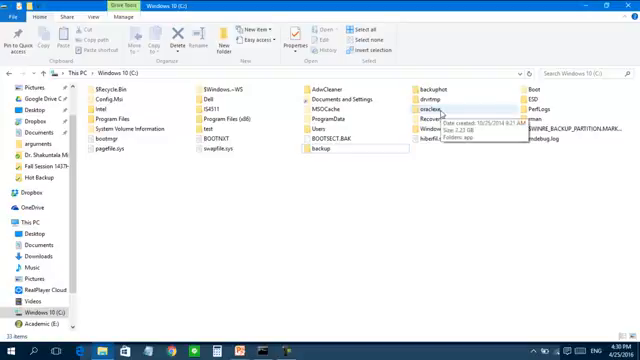
mouse_move(509, 264)
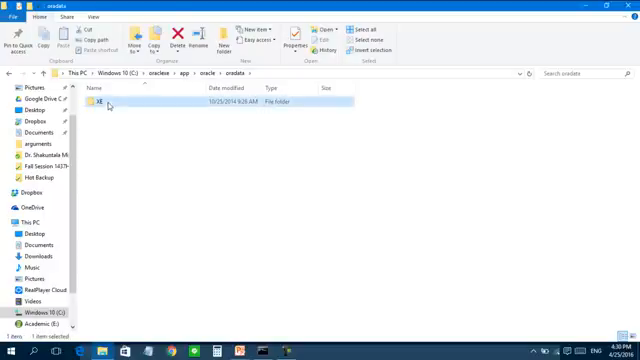
double_click(100, 100)
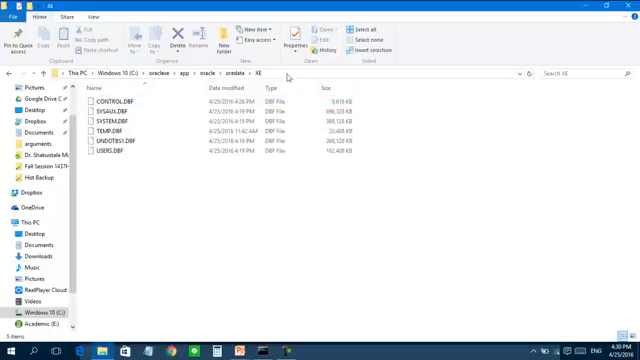
left_click(300, 72)
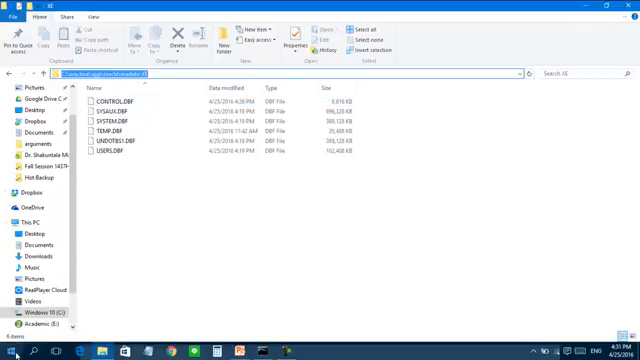
left_click(8, 352)
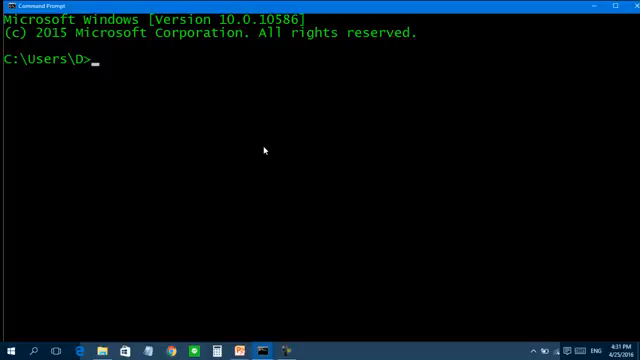
cd into the XE data folder and run copy *.dbf c:\backup
type("c")
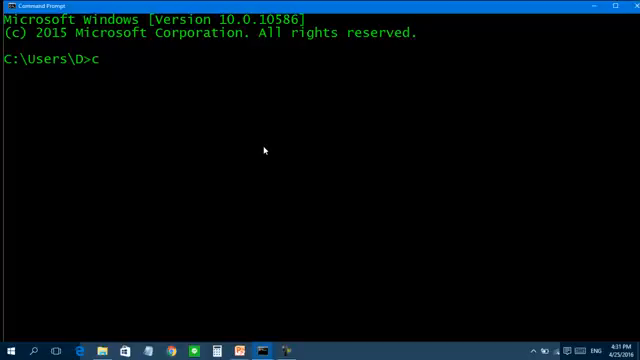
type("d")
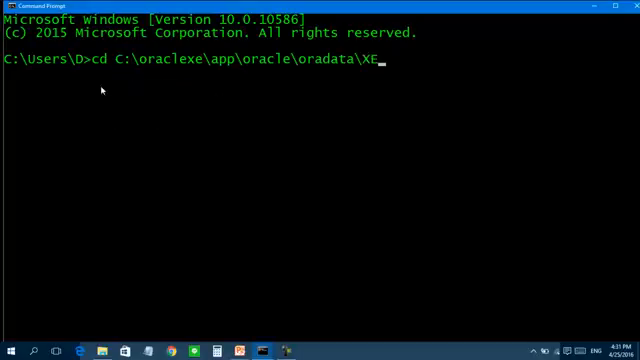
mouse_move(447, 92)
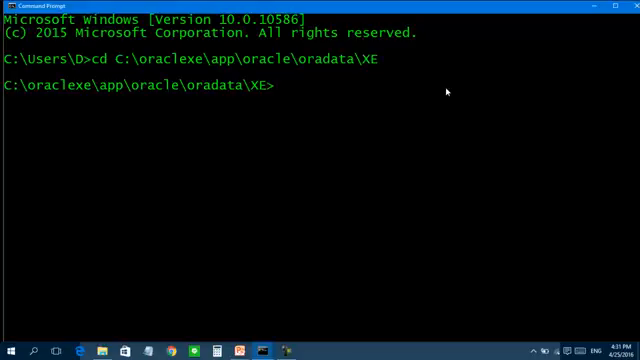
type("copy")
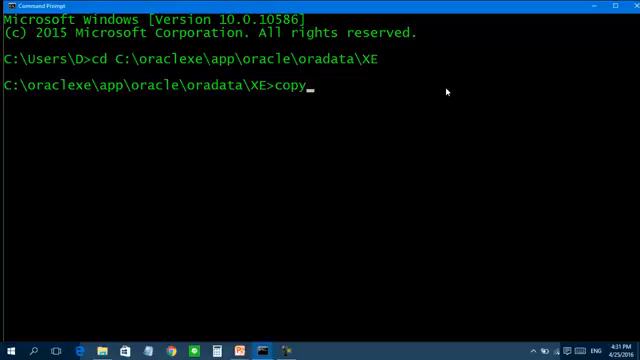
type("*")
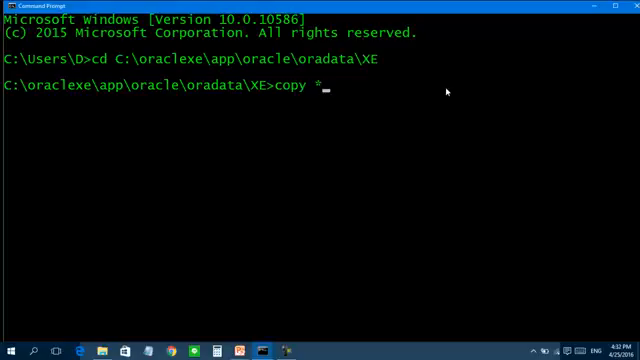
type(".dbf")
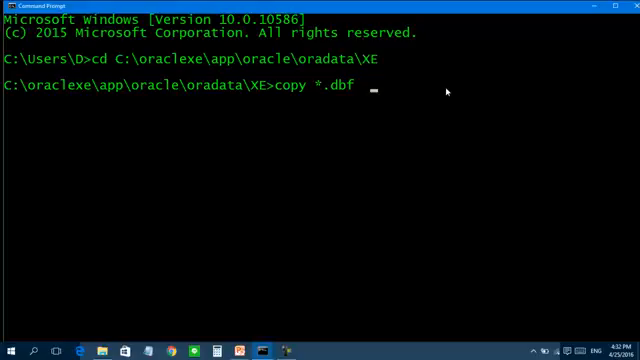
type("c:")
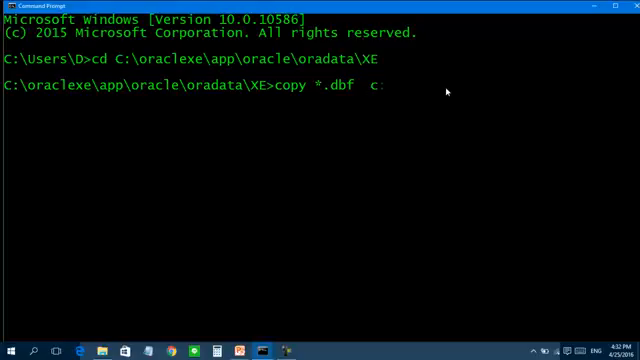
type("\\b")
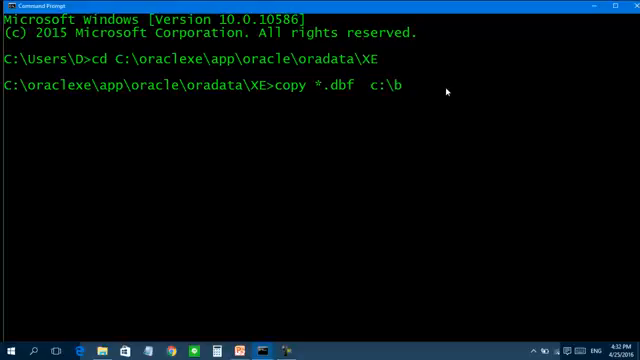
type("ackup")
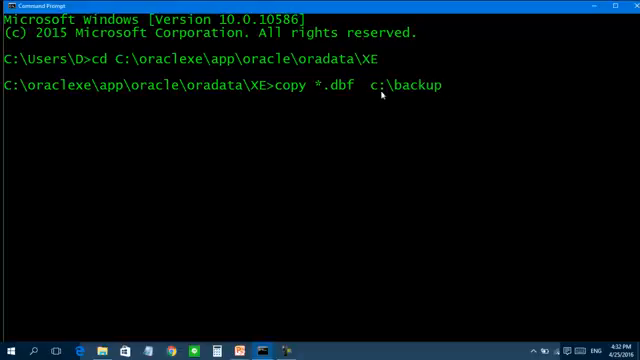
mouse_move(375, 95)
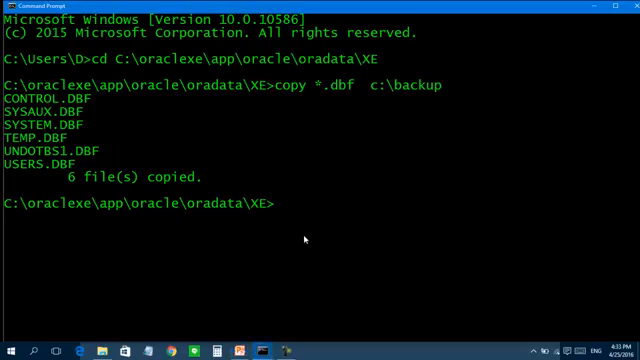
key("Win+Tab")
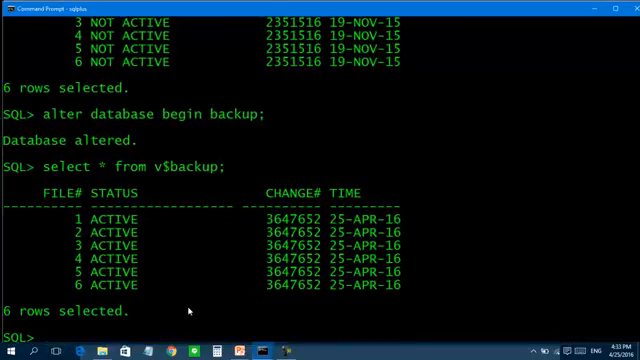
Enter the alter database end backup command in SQL*Plus
type("a")
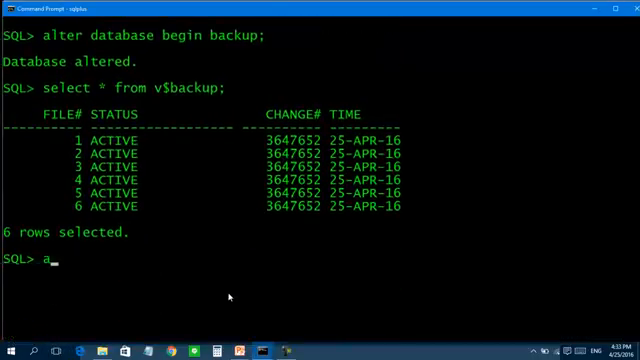
type("lter")
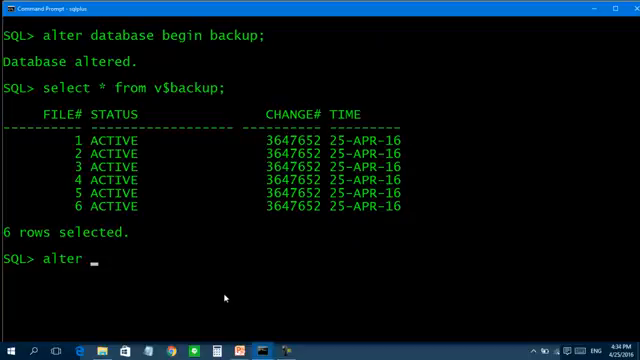
type("database")
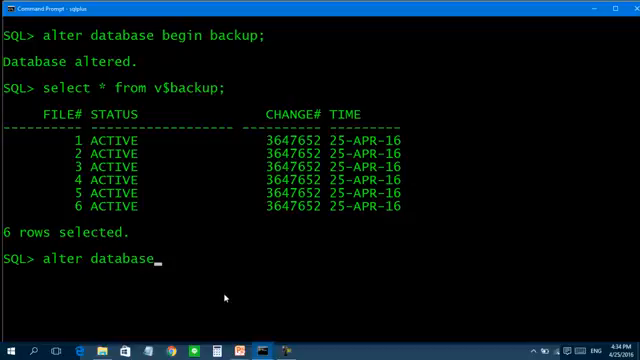
type("end")
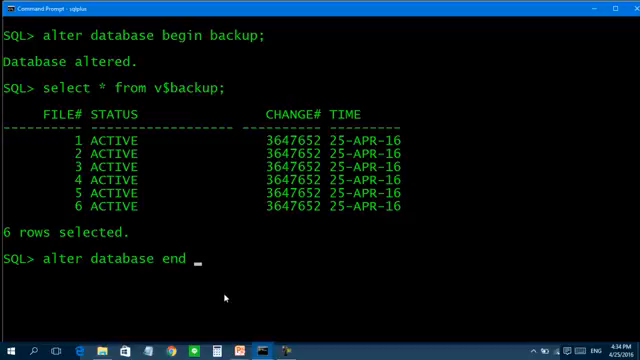
type("backu")
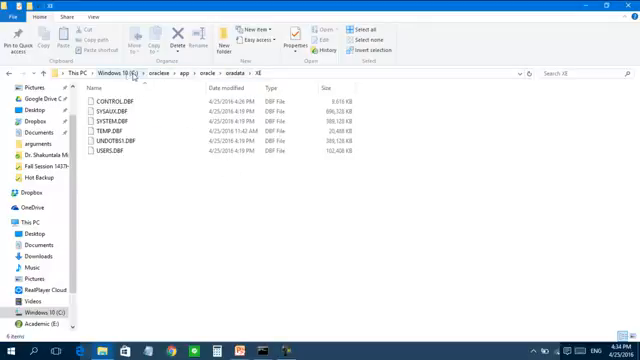
Browse through app\oracle\fast_recovery_area\XE into ARCHIVELOG and review the five April 2016 date folders
left_click(120, 72)
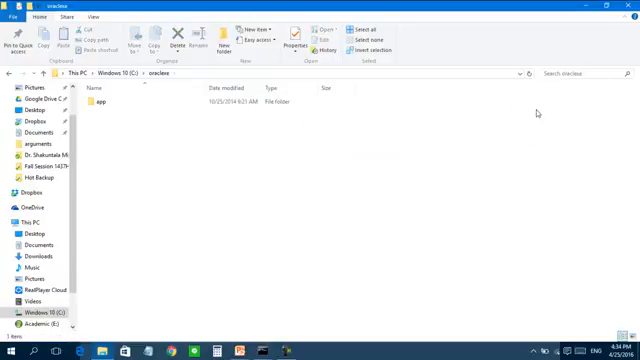
double_click(88, 99)
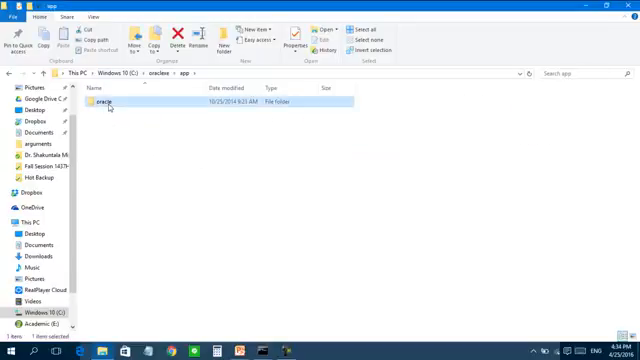
double_click(98, 103)
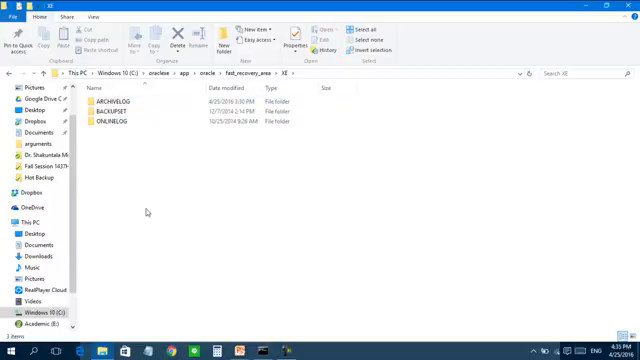
double_click(95, 100)
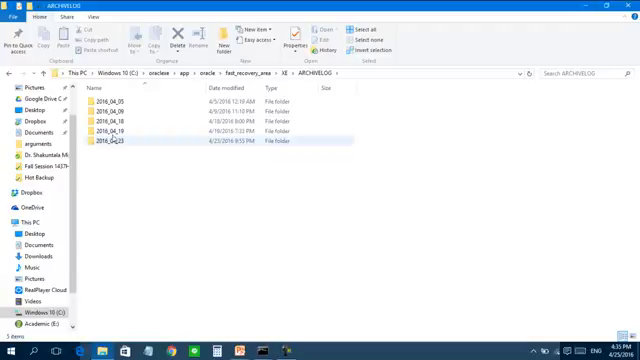
left_click(120, 118)
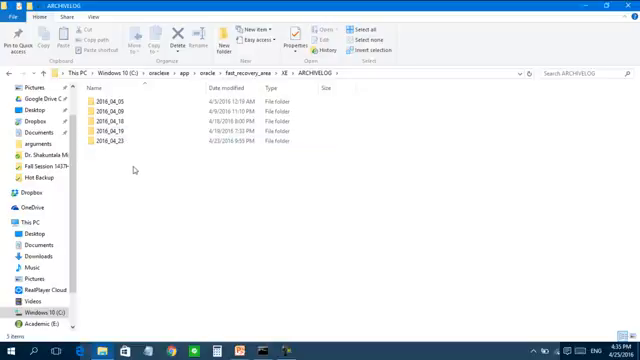
left_click(120, 148)
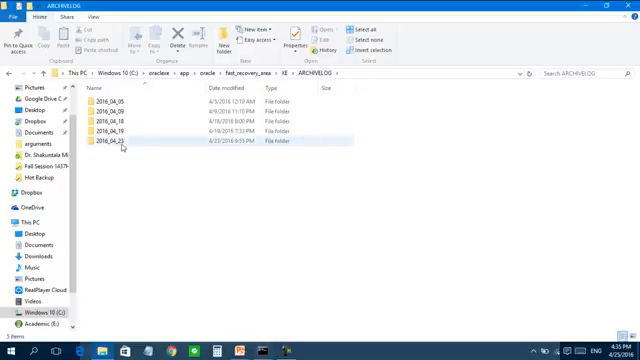
mouse_move(120, 150)
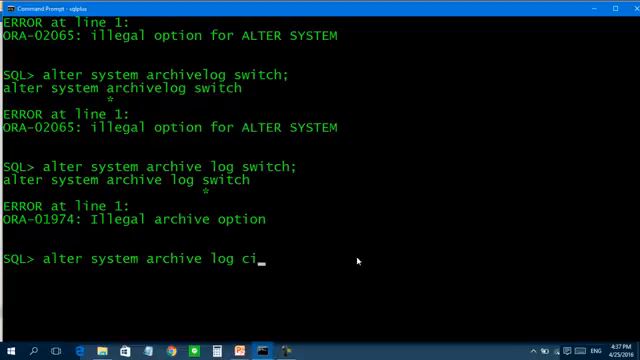
Run ALTER SYSTEM ARCHIVE LOG CURRENT to archive the current redo log
type("rre")
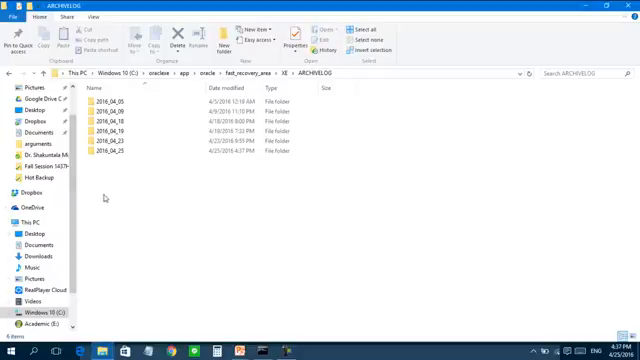
Copy the .ARC file from 2016_04_25 into a new 'archive log' folder in C:\backup
left_click(115, 157)
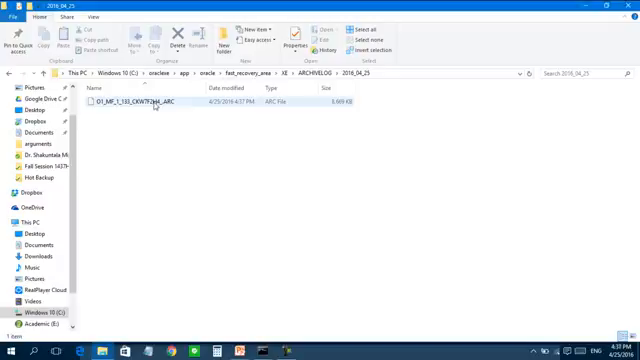
left_click(130, 104)
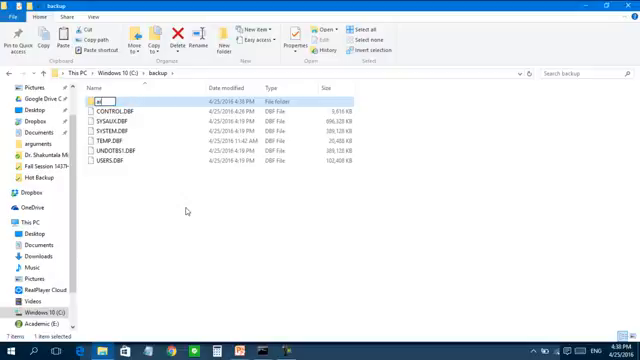
type("archive log")
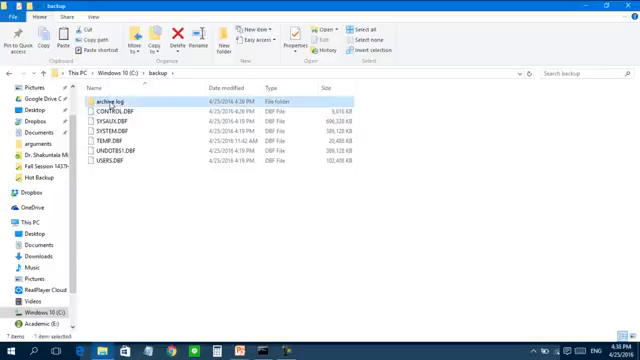
double_click(110, 101)
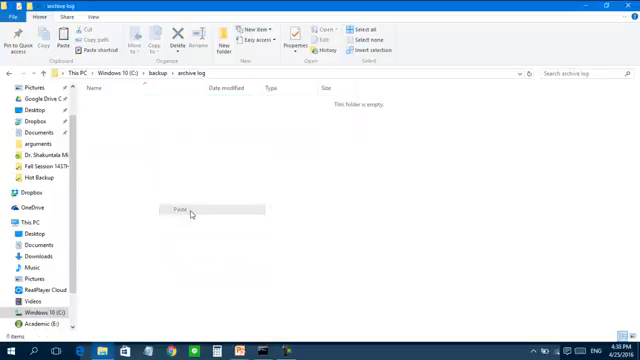
left_click(177, 207)
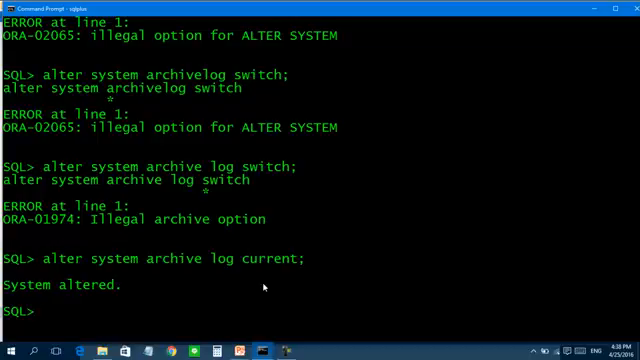
Enter ALTER DATABASE BACKUP CONTROLFILE TO 'c:\backup\control'; to write the binary control backup
type("alter")
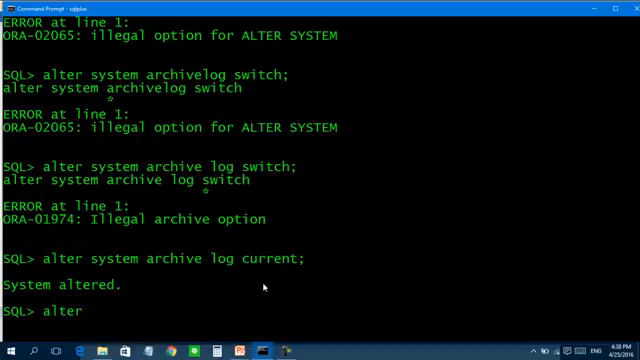
type("database")
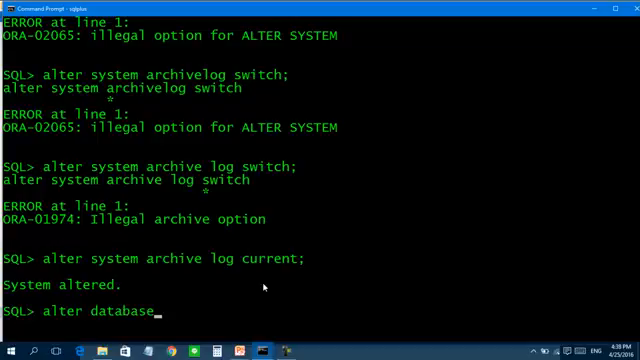
type("bac")
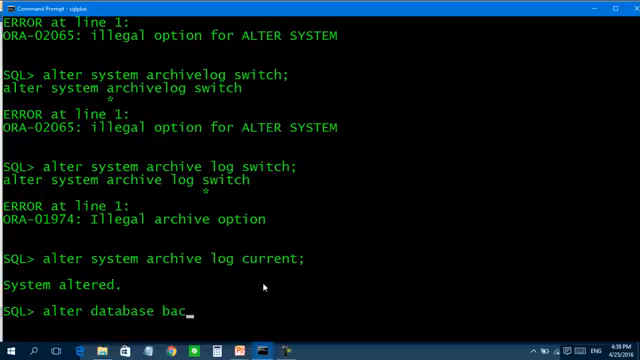
type("kup")
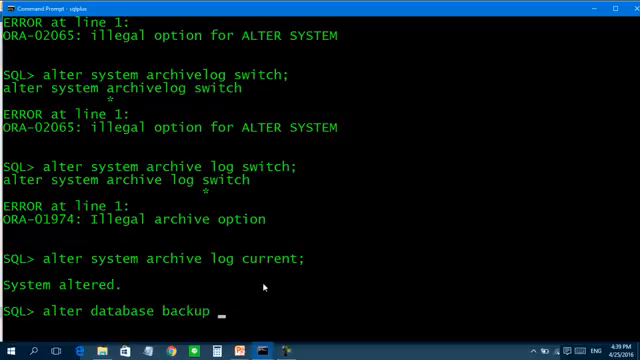
type("contr")
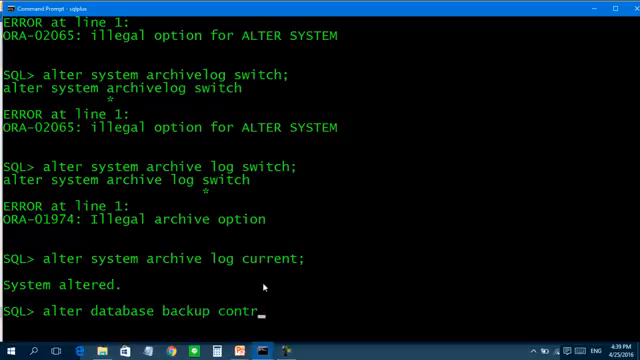
type("olfil")
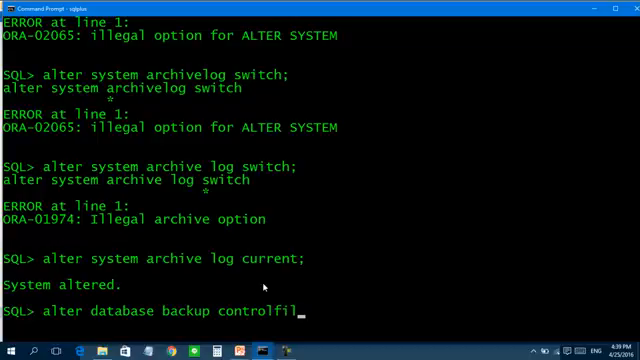
type("e")
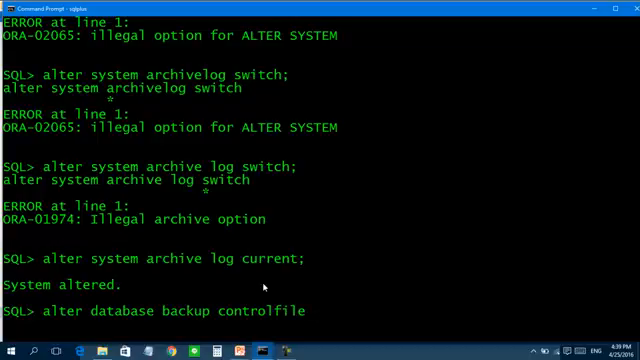
type("to")
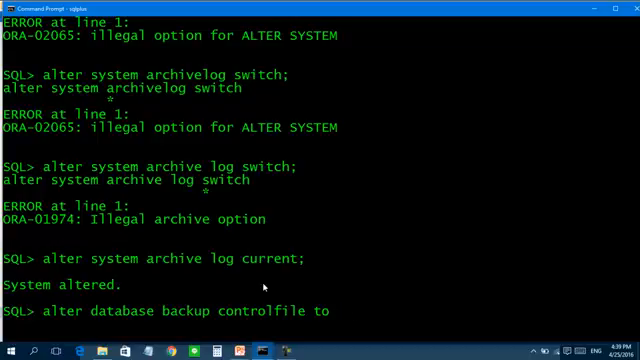
type("'c:\\")
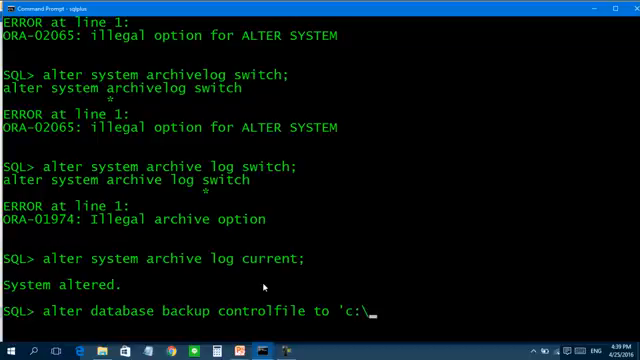
type("backup\\")
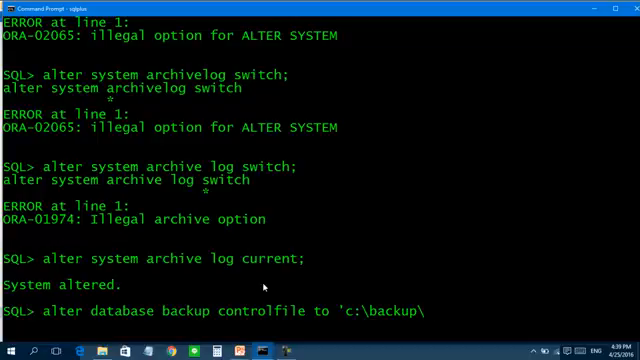
type("control")
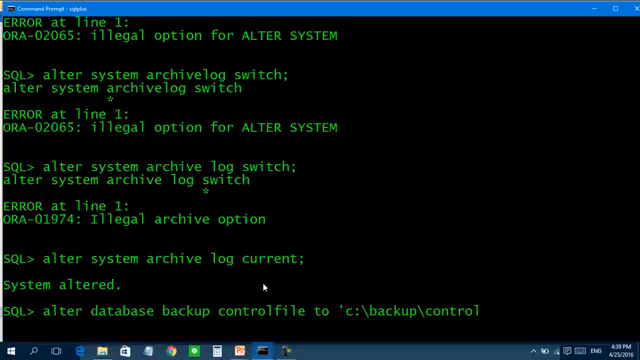
type("'")
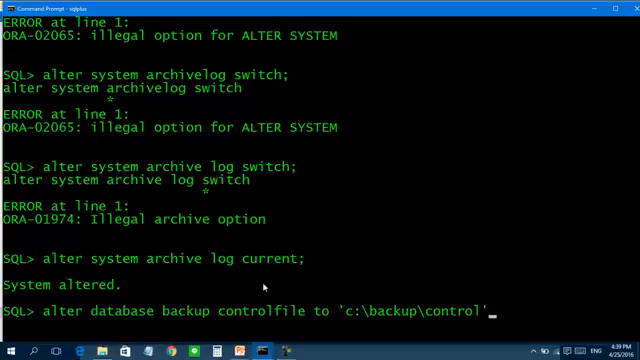
type(";")
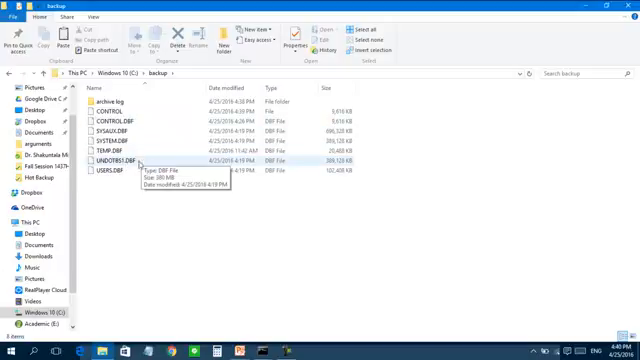
After checking C:\backup's contents, go back to the Windows 10 (C:) drive root
left_click(239, 34)
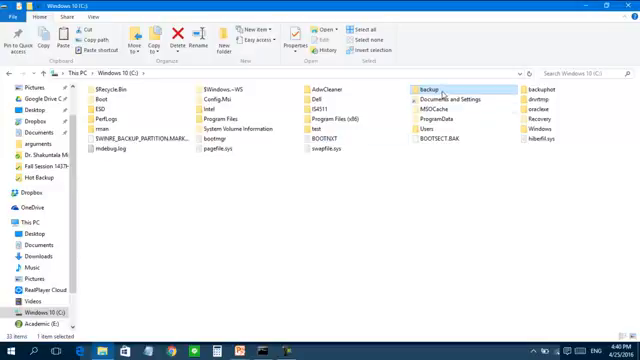
mouse_move(434, 91)
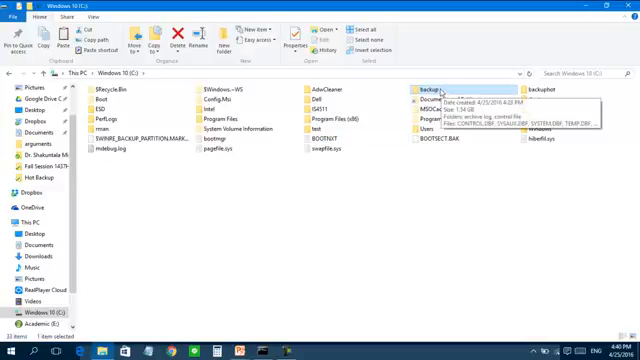
mouse_move(440, 90)
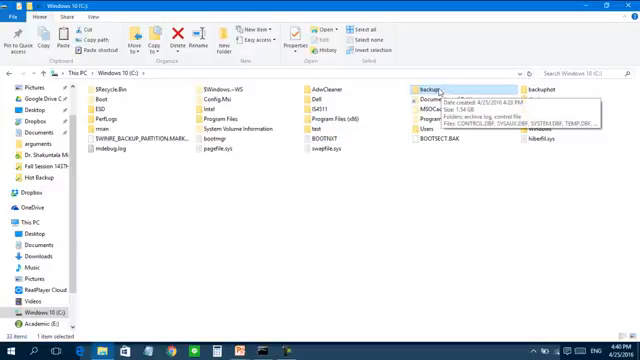